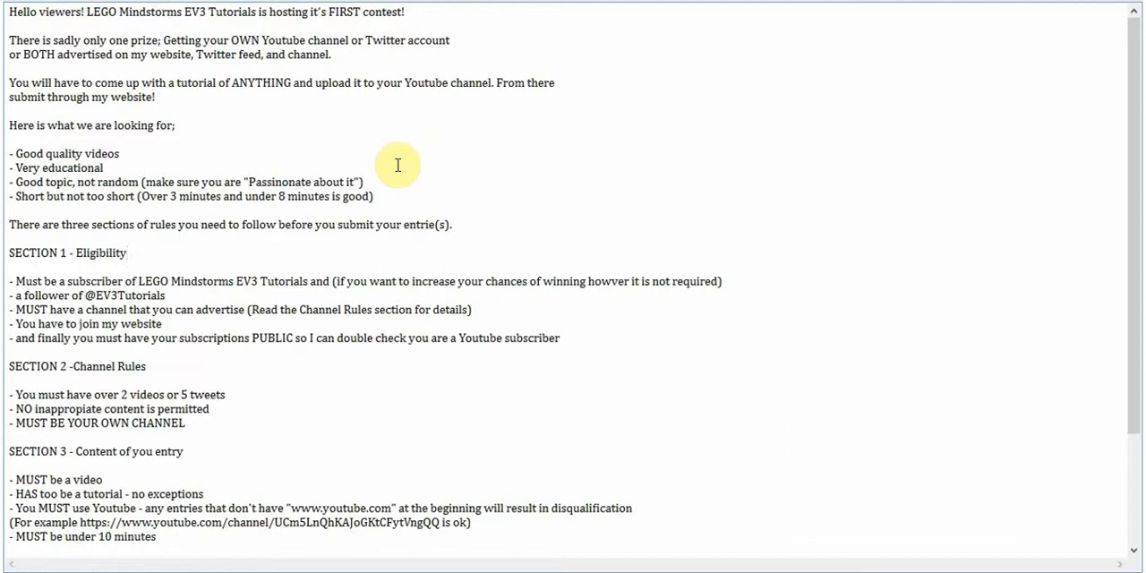
Step: Place the caret in 'howver' on Section 1's first eligibility line to correct it to 'however'
click(129, 253)
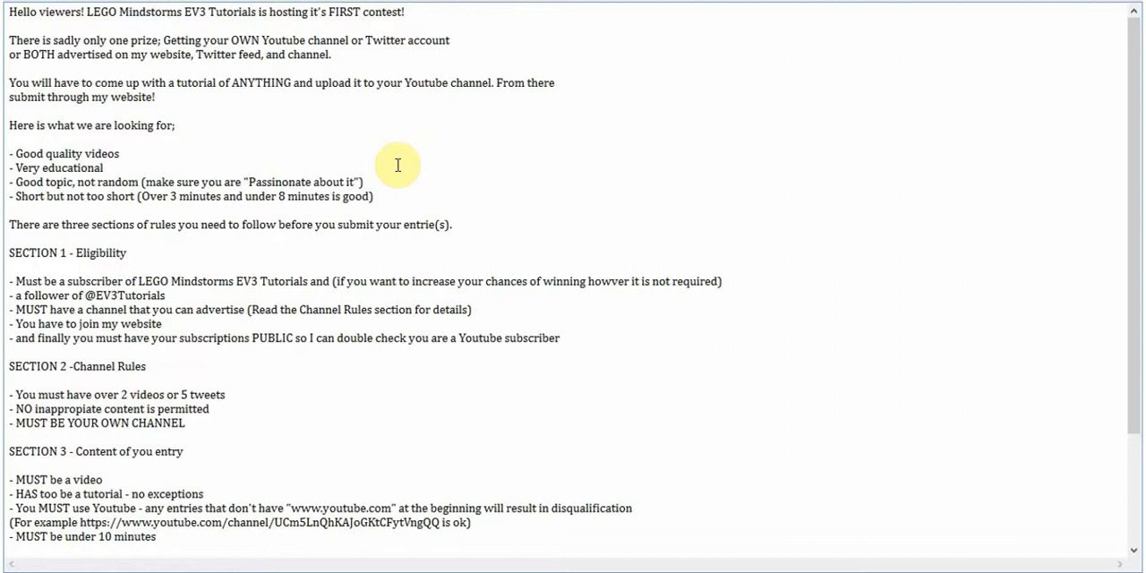
click(129, 253)
text(e)
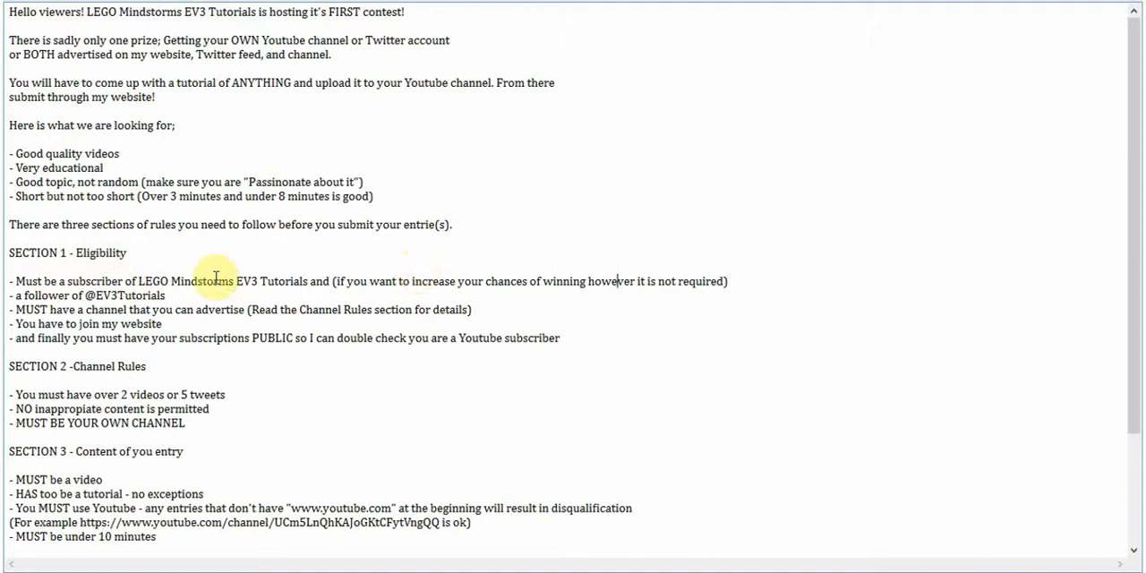
drag(136, 281, 234, 281)
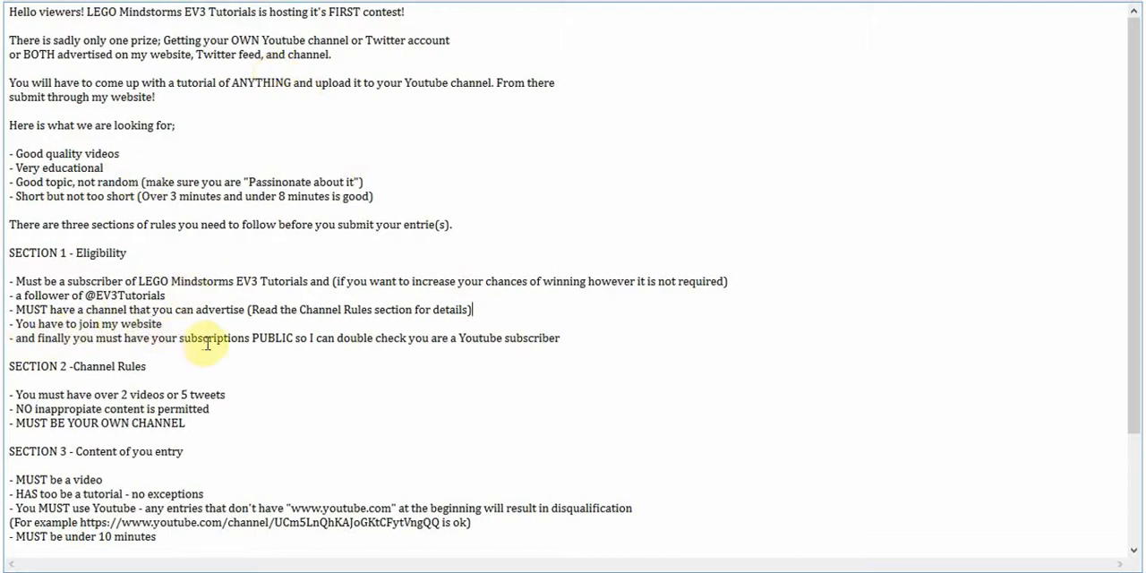
mouse_move(487, 337)
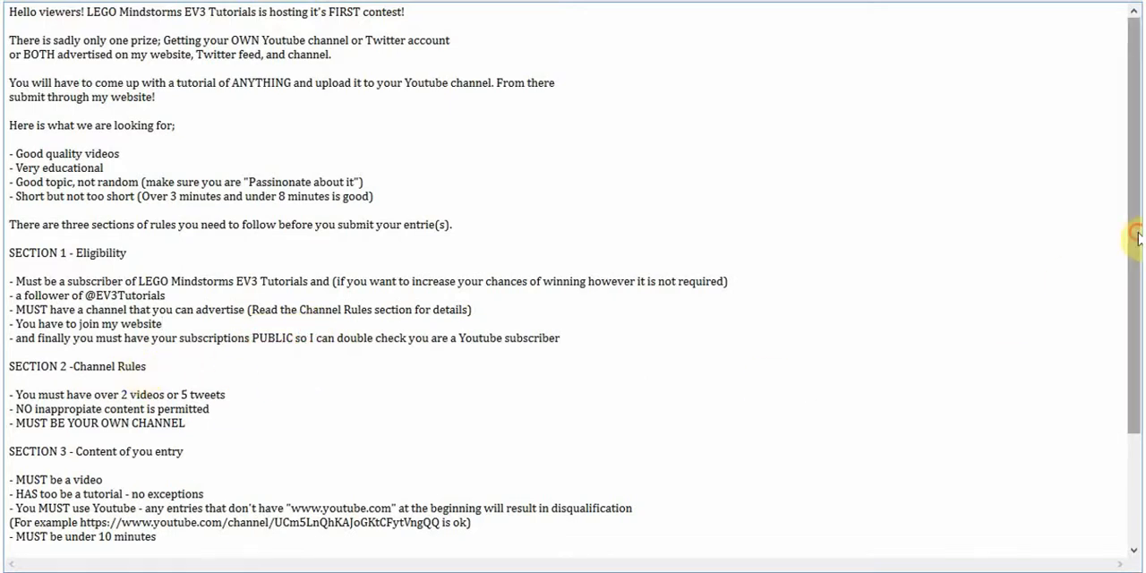
scroll(down, 3)
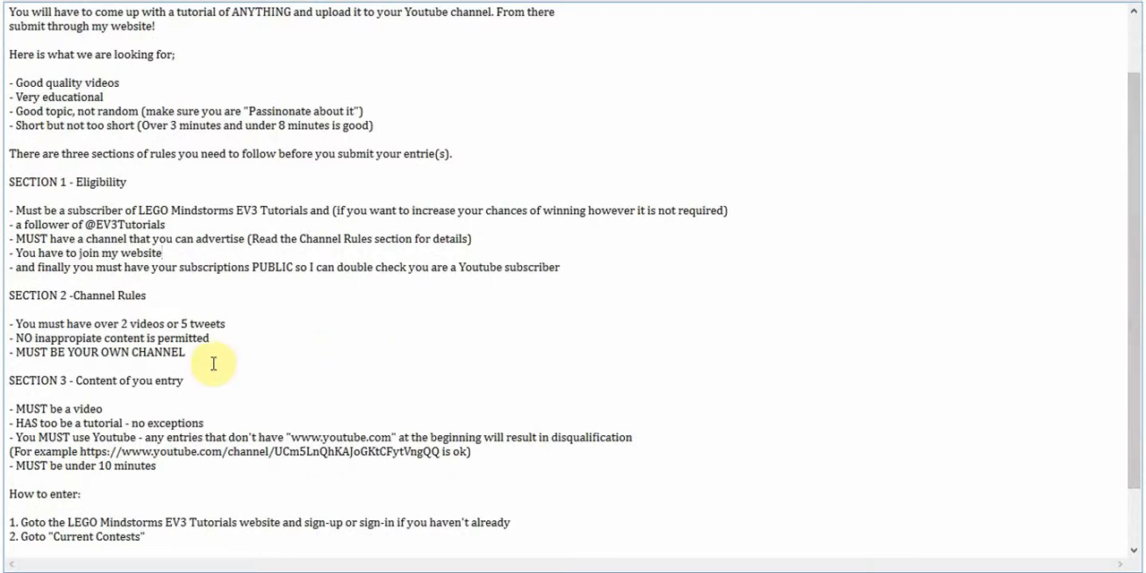
drag(11, 322, 186, 351)
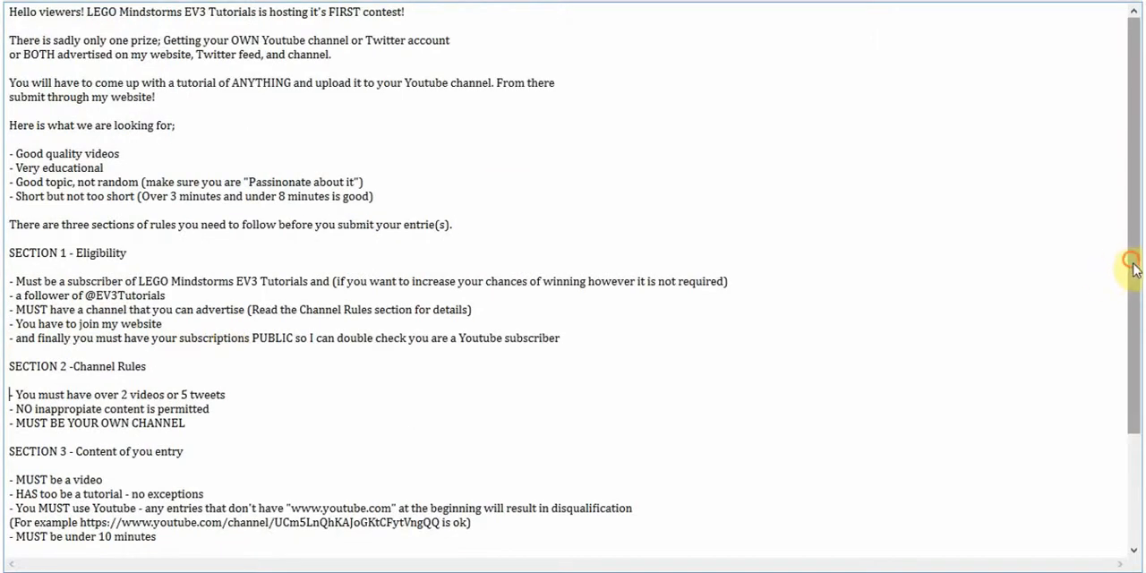
scroll(down, 3)
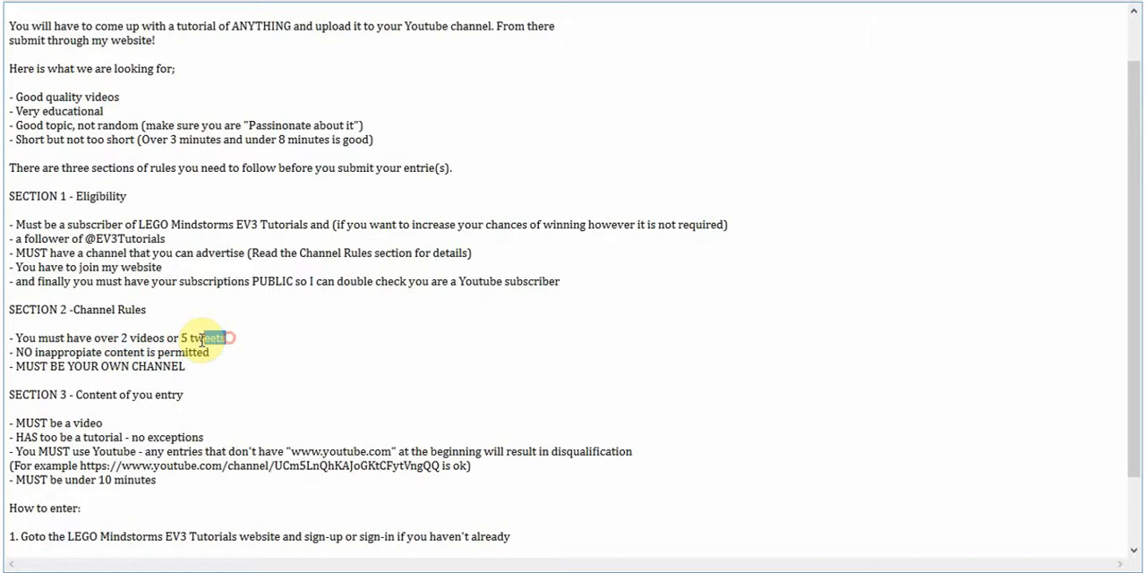
drag(181, 336, 222, 337)
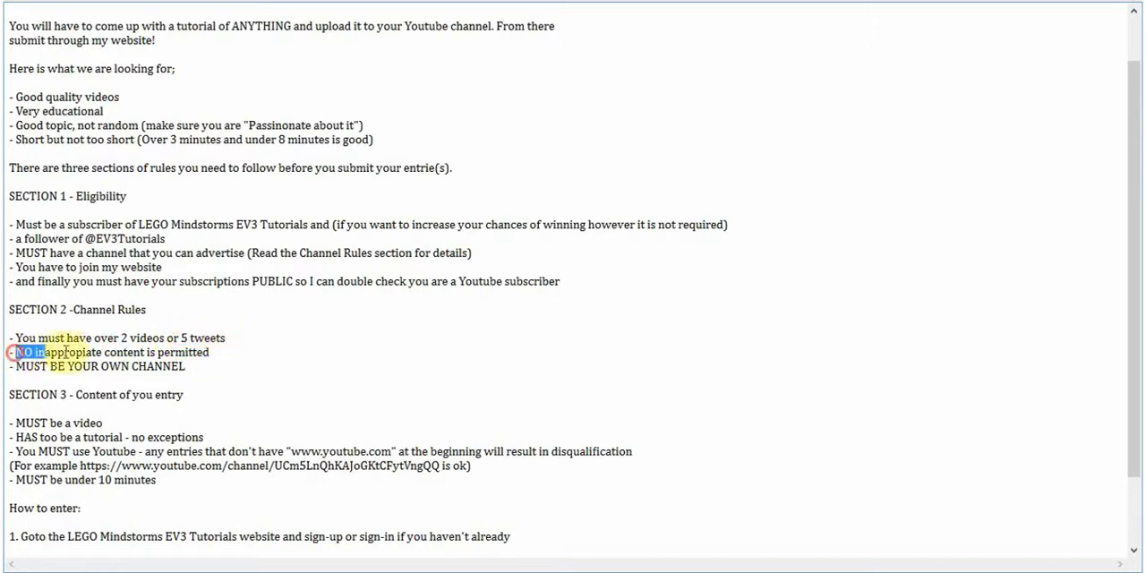
drag(17, 350, 210, 351)
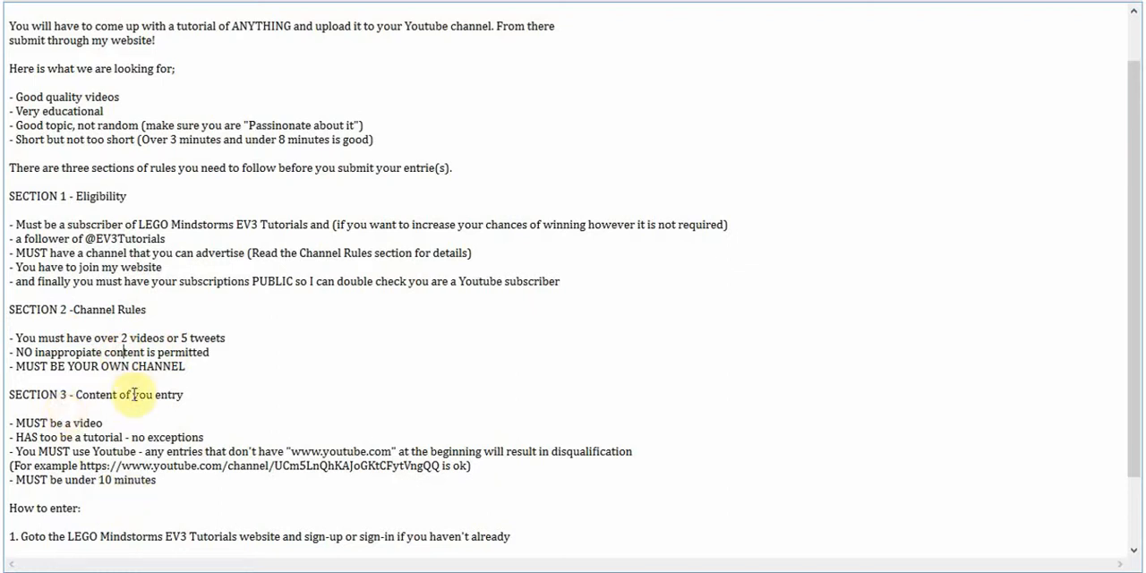
mouse_move(465, 370)
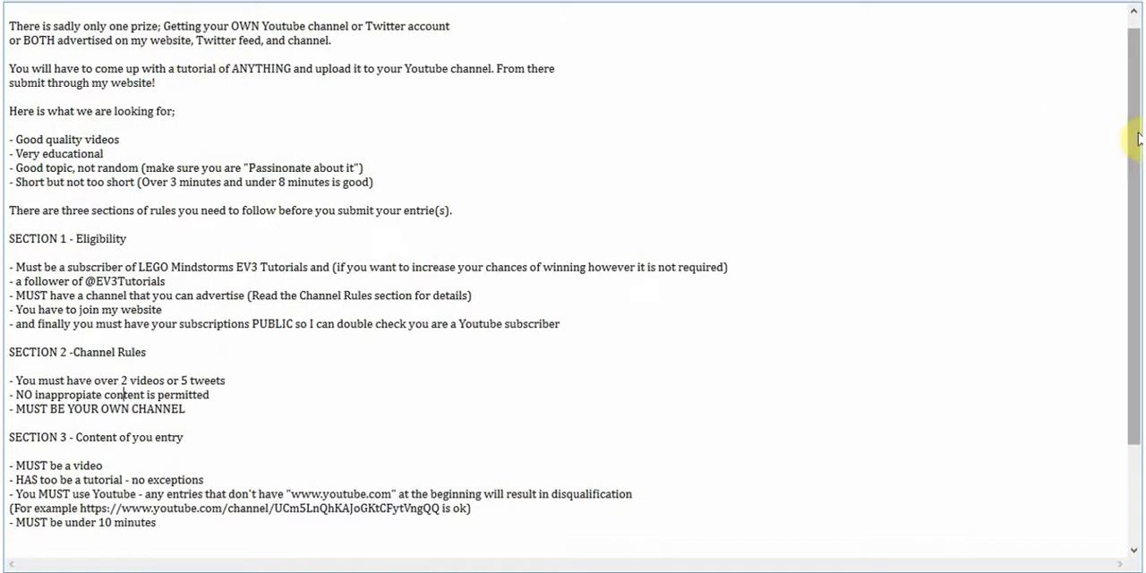
scroll(down, 3)
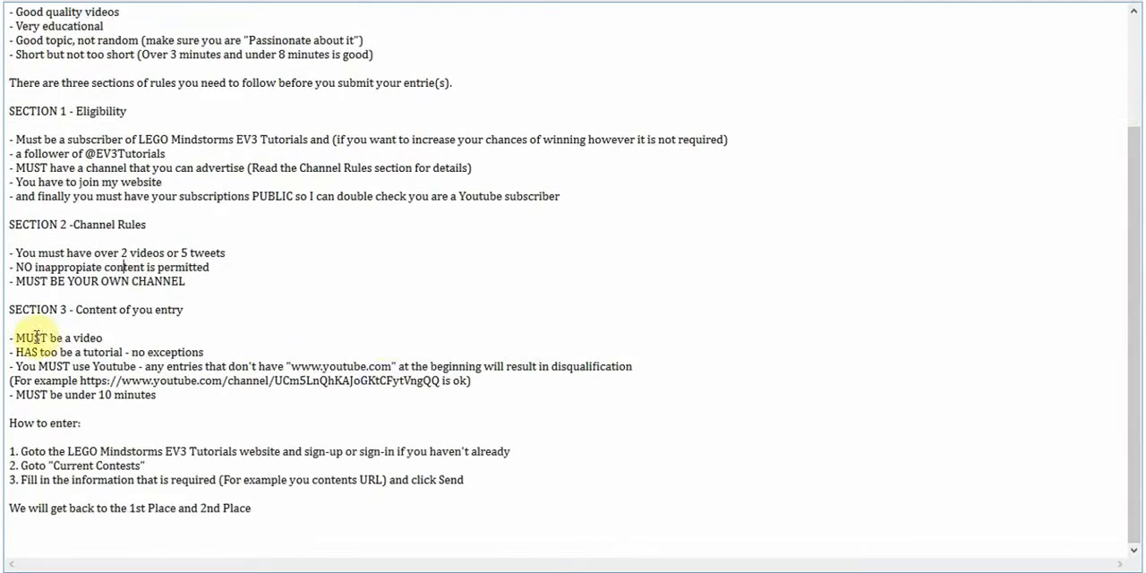
double_click(44, 337)
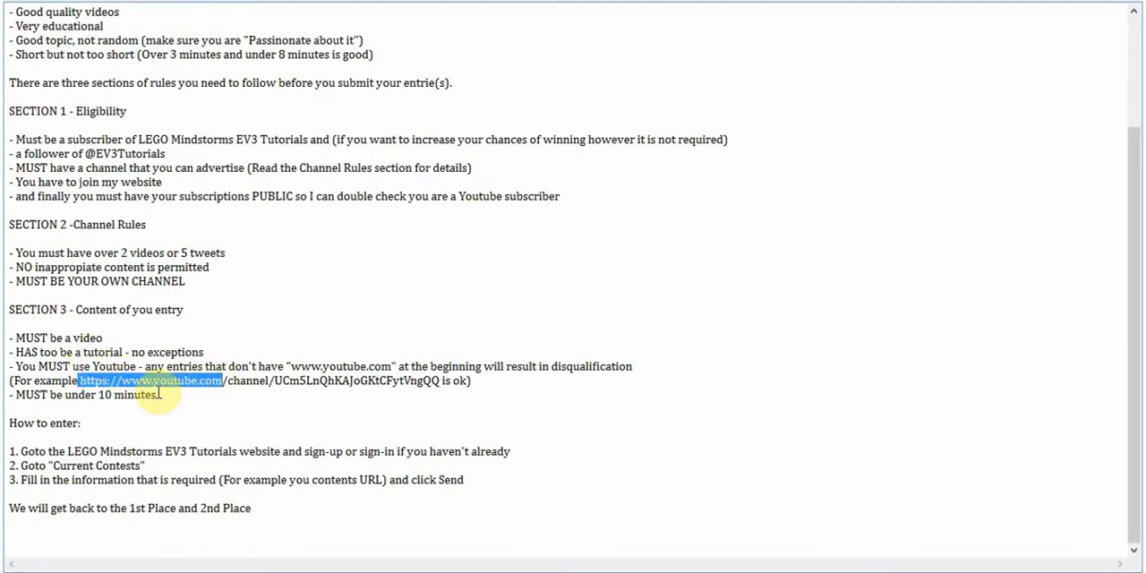
click(160, 394)
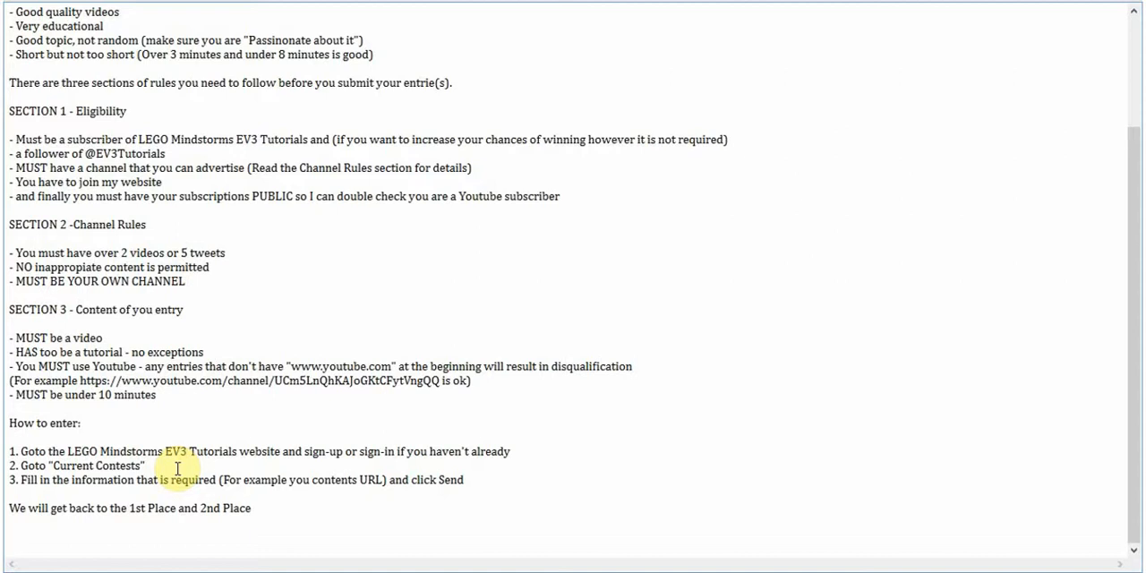
click(254, 509)
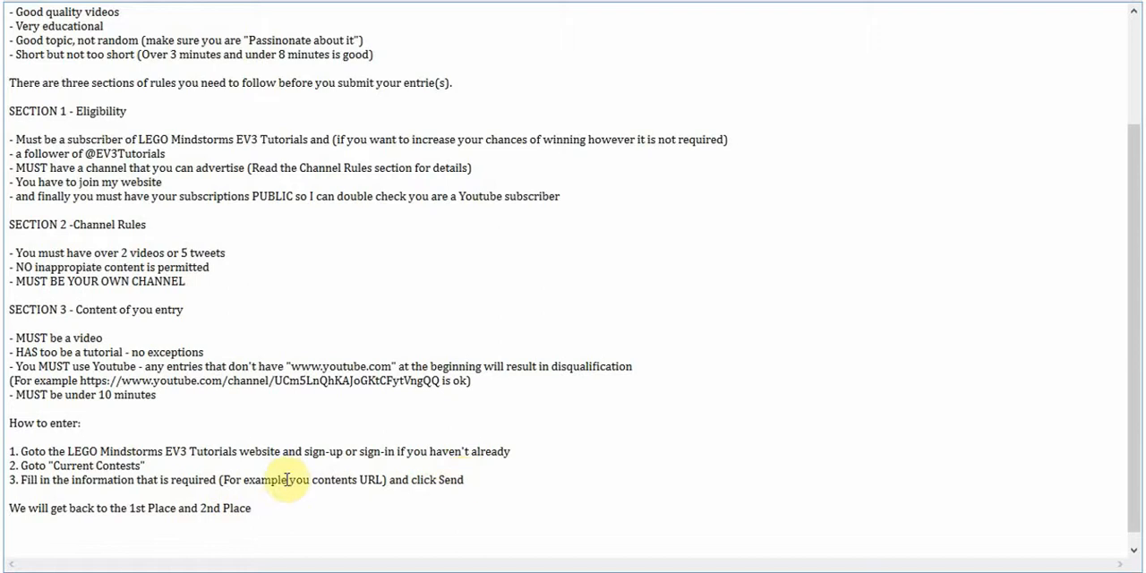
mouse_move(143, 509)
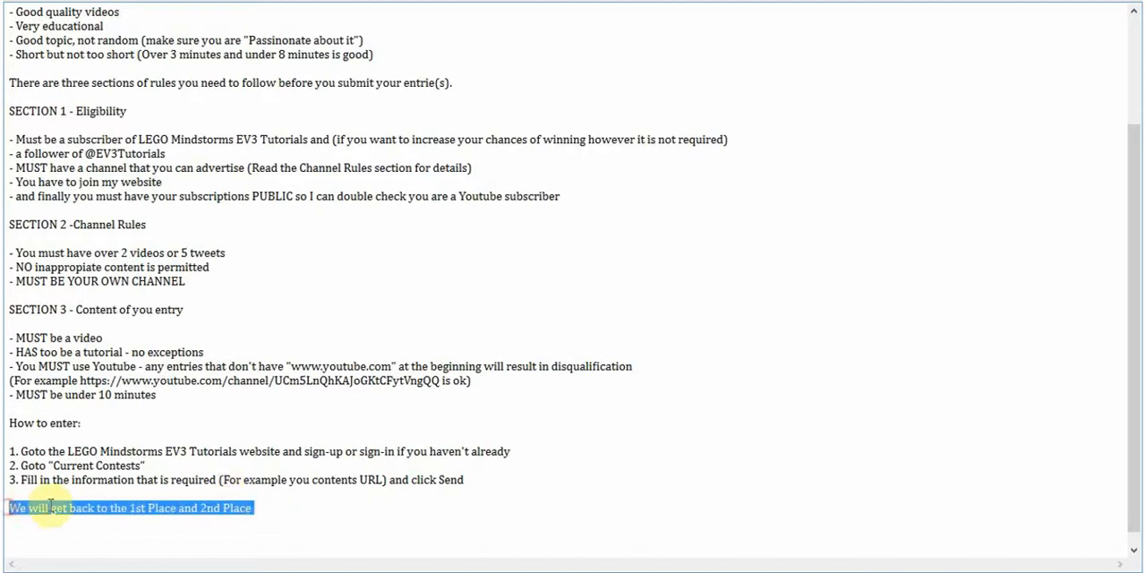
Step: Deselect the closing line and return to the opening greeting at the top of the document
click(235, 512)
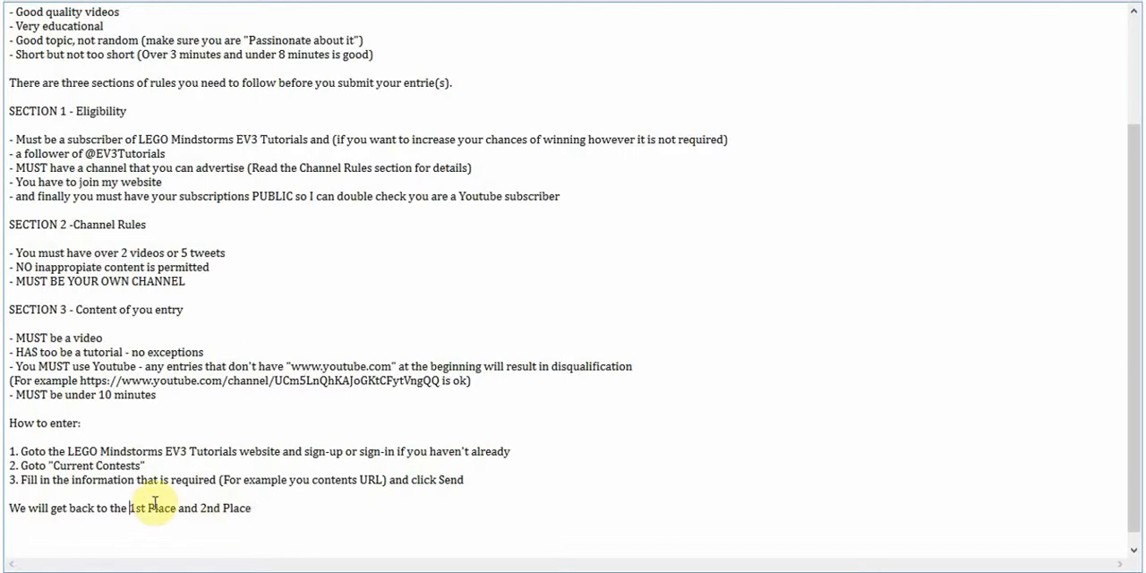
double_click(151, 508)
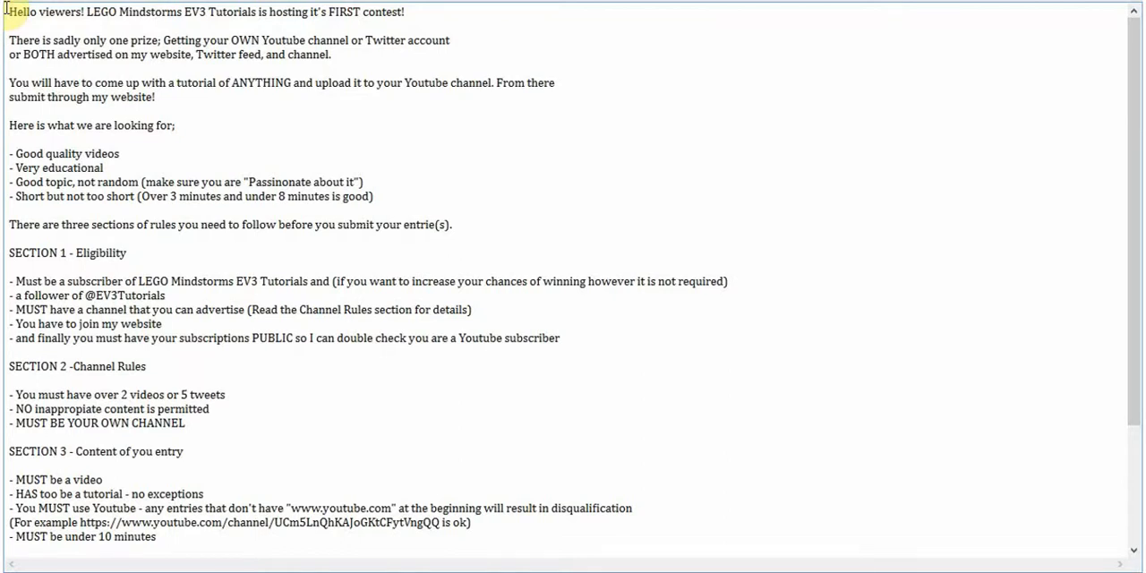
double_click(342, 11)
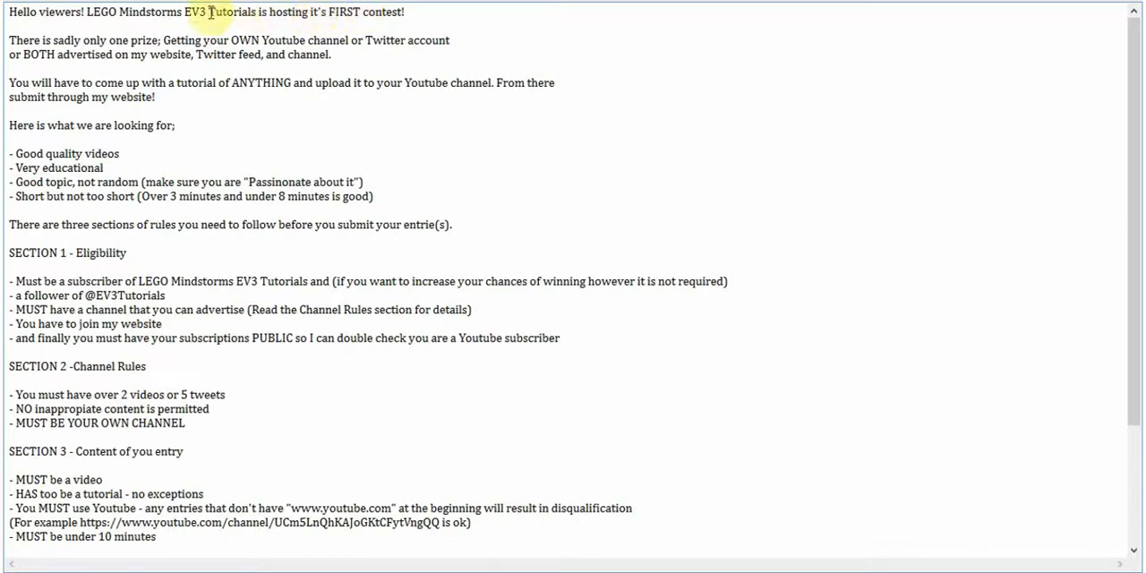
scroll(down, 3)
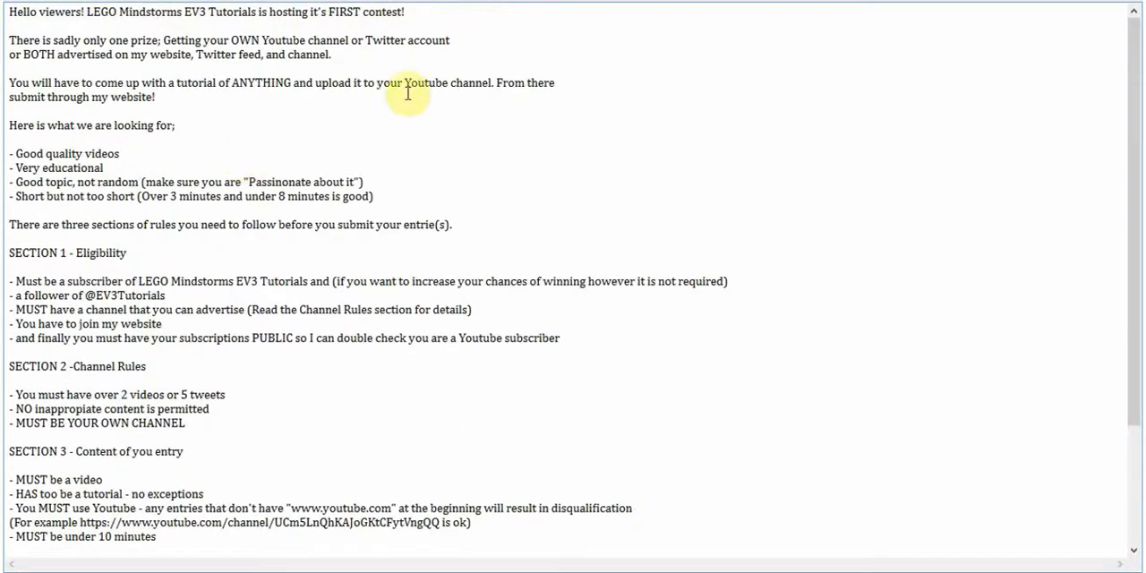
mouse_move(383, 104)
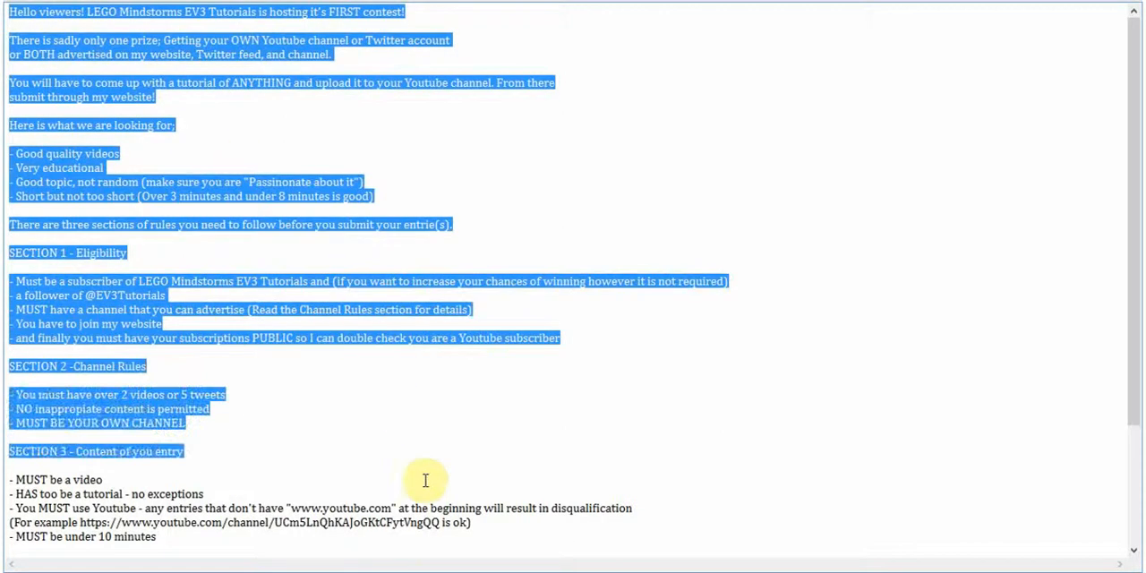
scroll(down, 3)
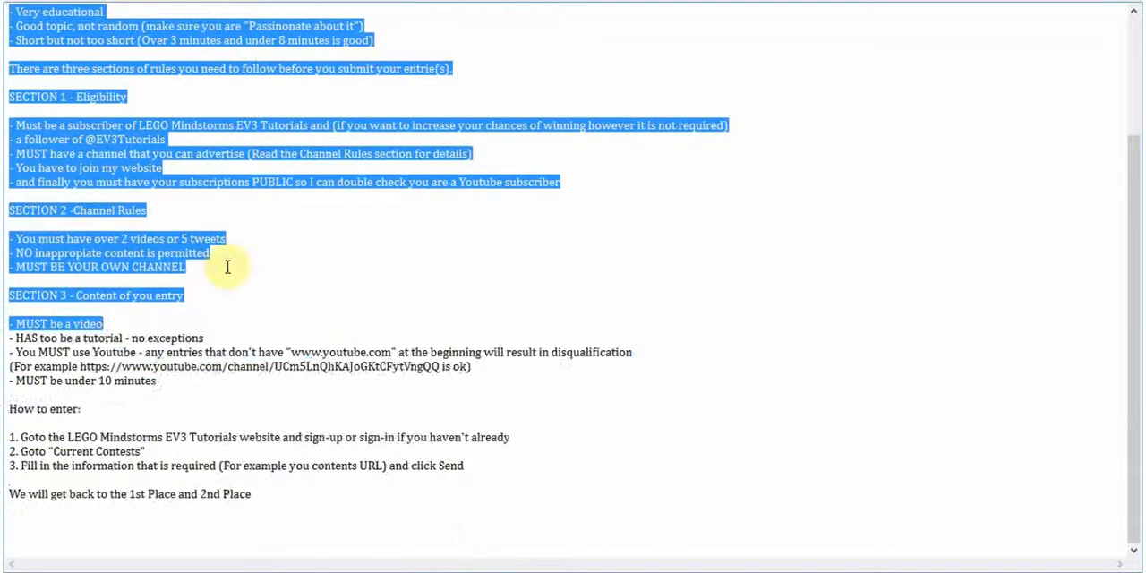
scroll(up, 3)
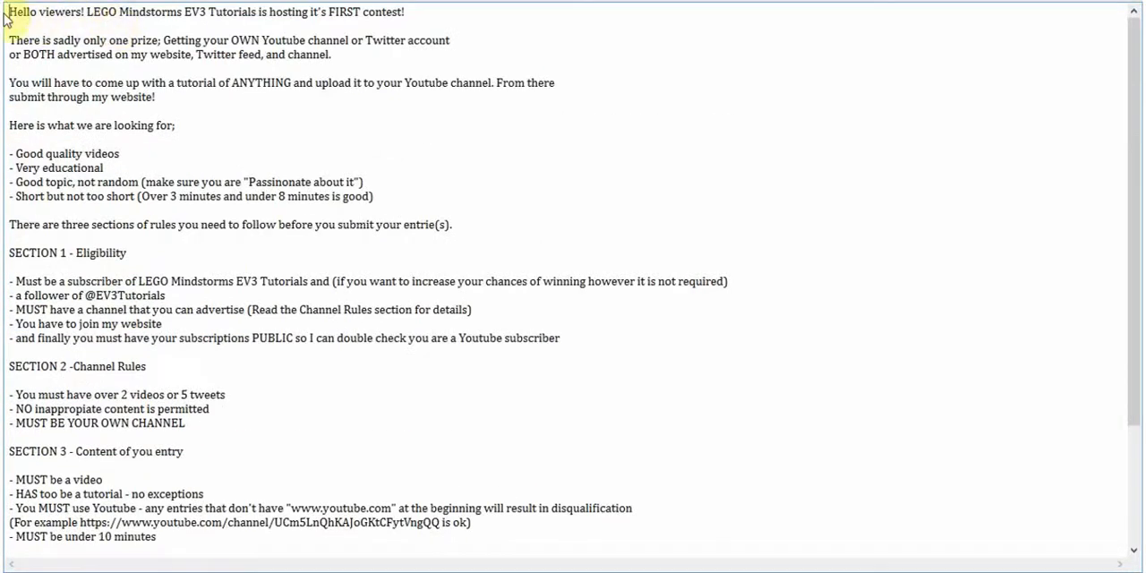